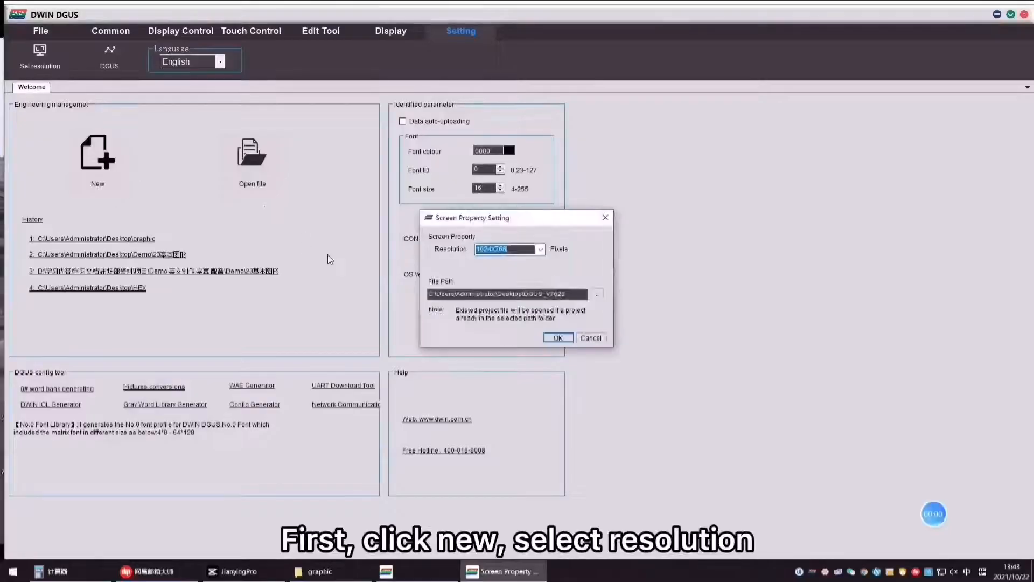
Step: Create a new 1024x768 DGUS project located in the Desktop\graphic folder
click(596, 294)
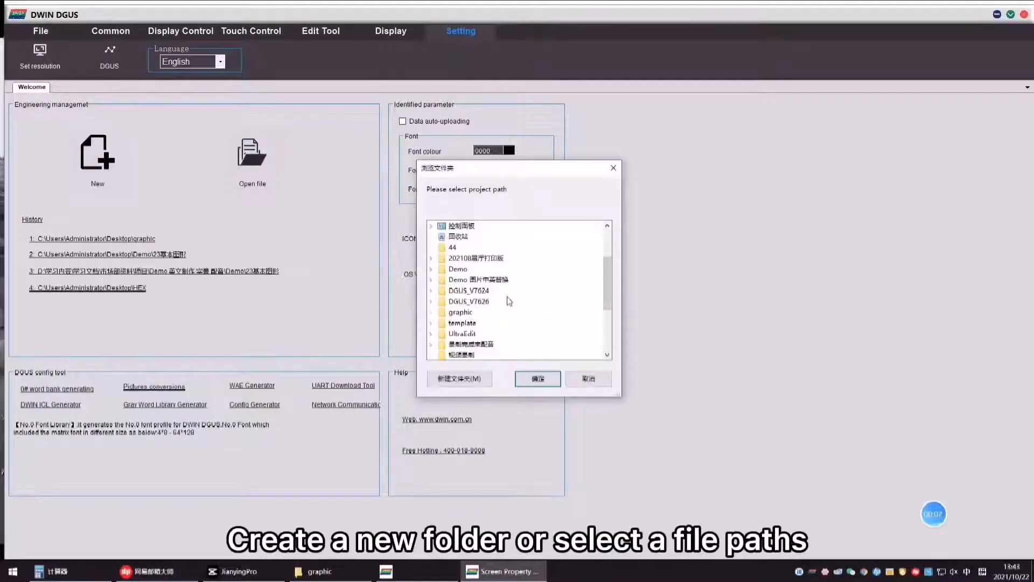
click(537, 379)
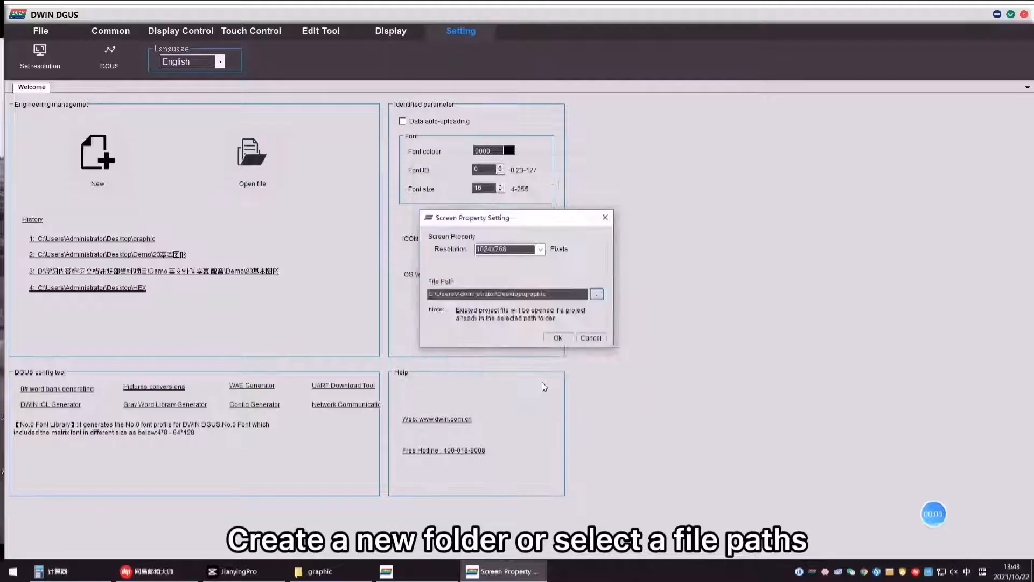
click(557, 337)
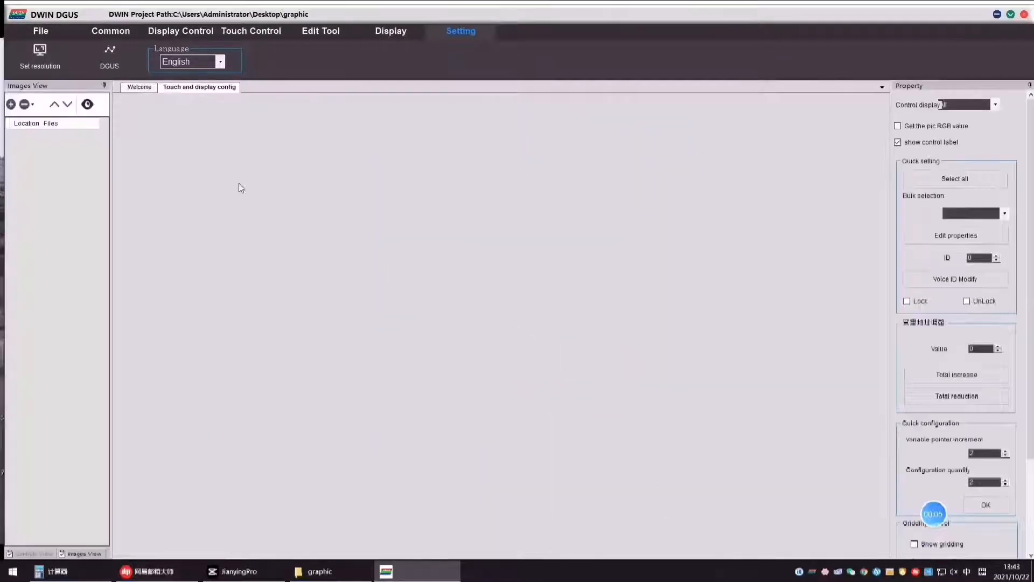
Step: Launch the ICL generator and load 00.bmp and 01.bmp into the picture list
click(139, 86)
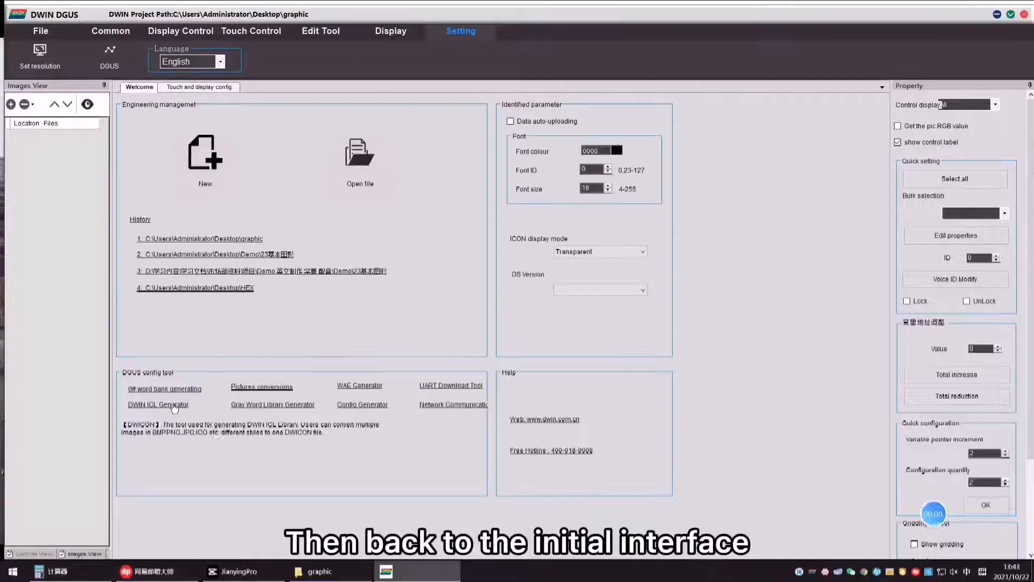
click(157, 403)
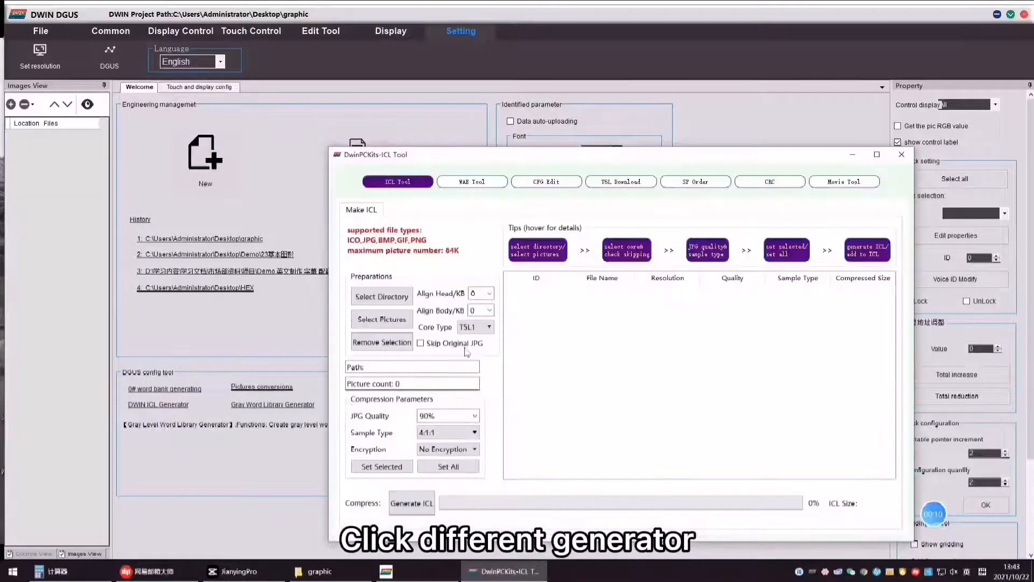
click(381, 319)
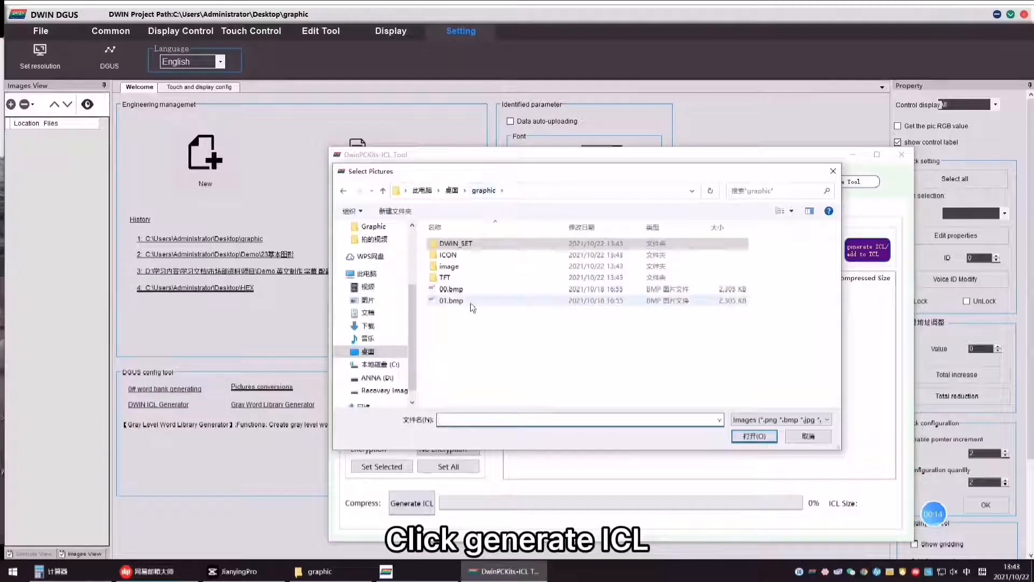
click(755, 436)
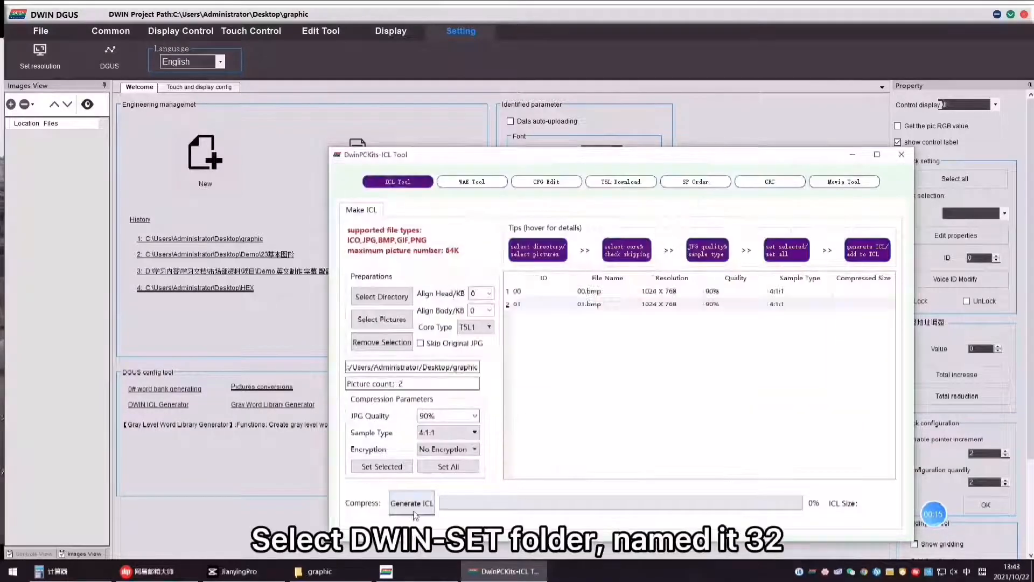
Step: Generate the background library as 32.icl in the DWIN_SET folder
click(412, 503)
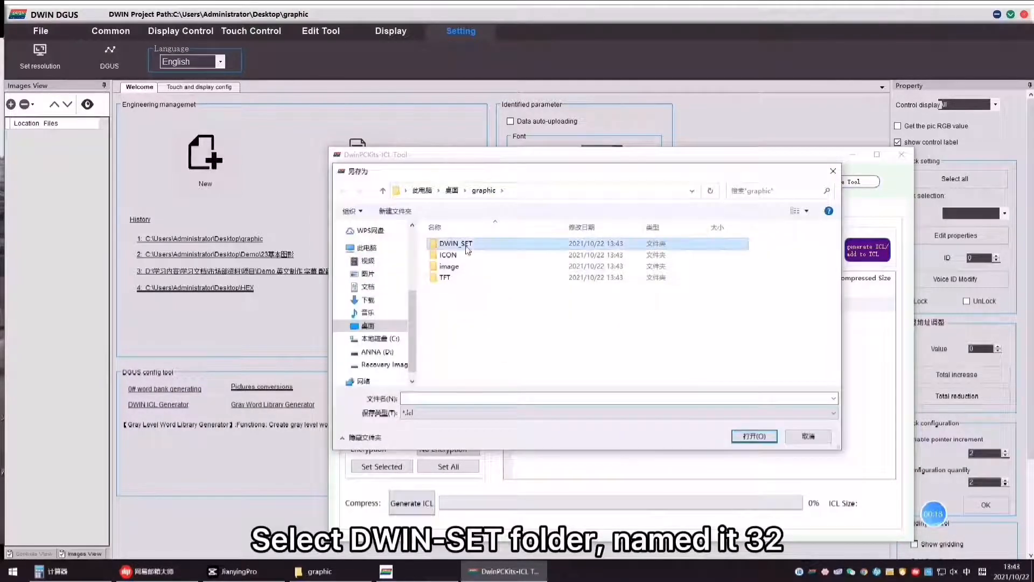
double_click(456, 244)
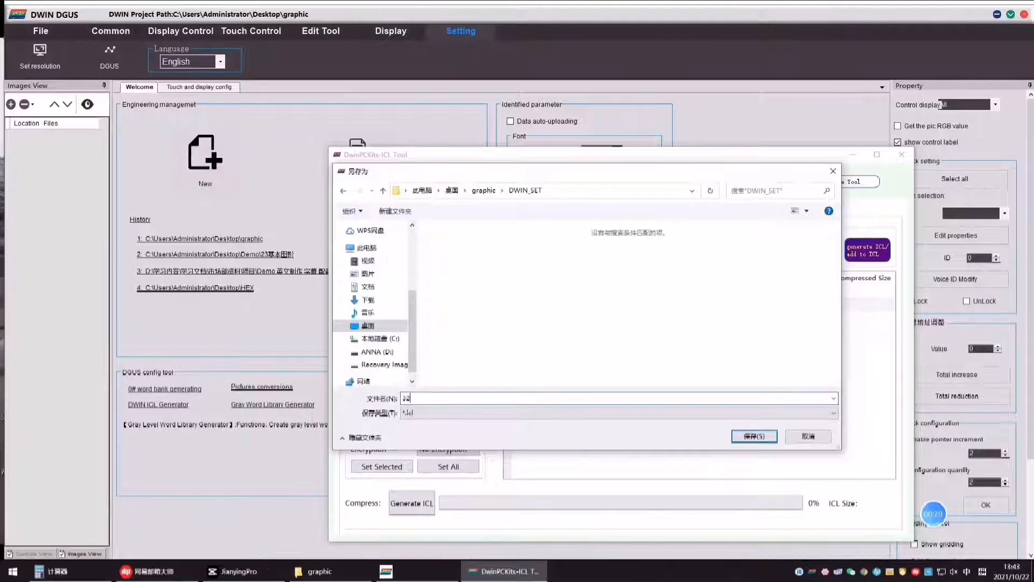
click(754, 436)
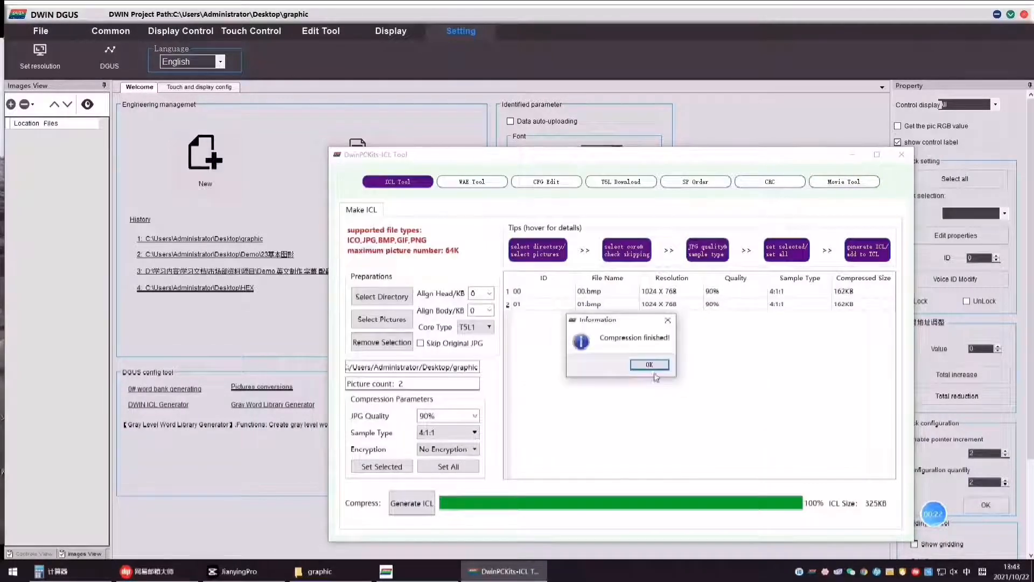
click(649, 365)
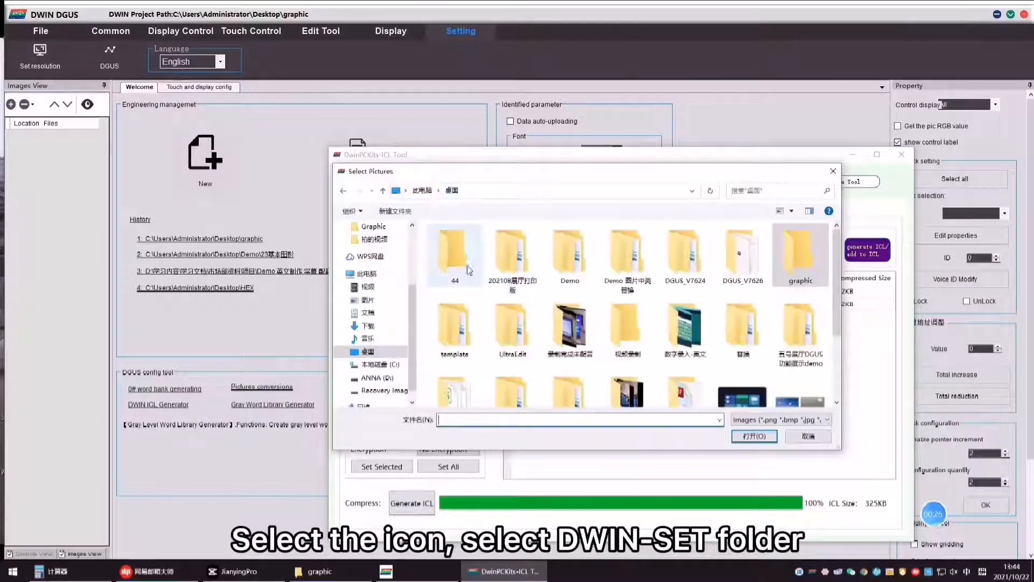
Step: Load the 22 airplane frames from folder 44 and save them as 44.icl in graphic\DWIN_SET
double_click(454, 254)
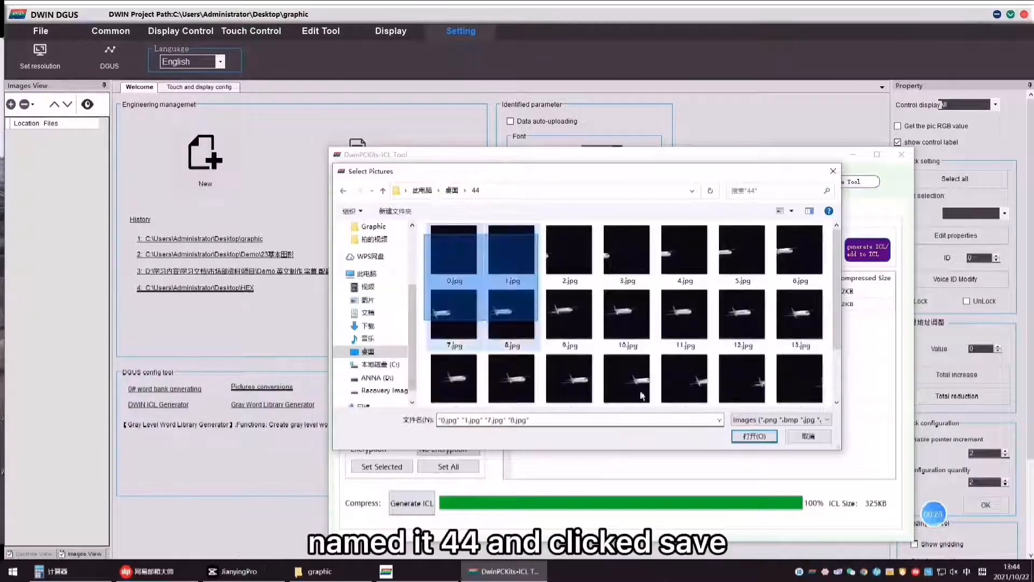
click(754, 436)
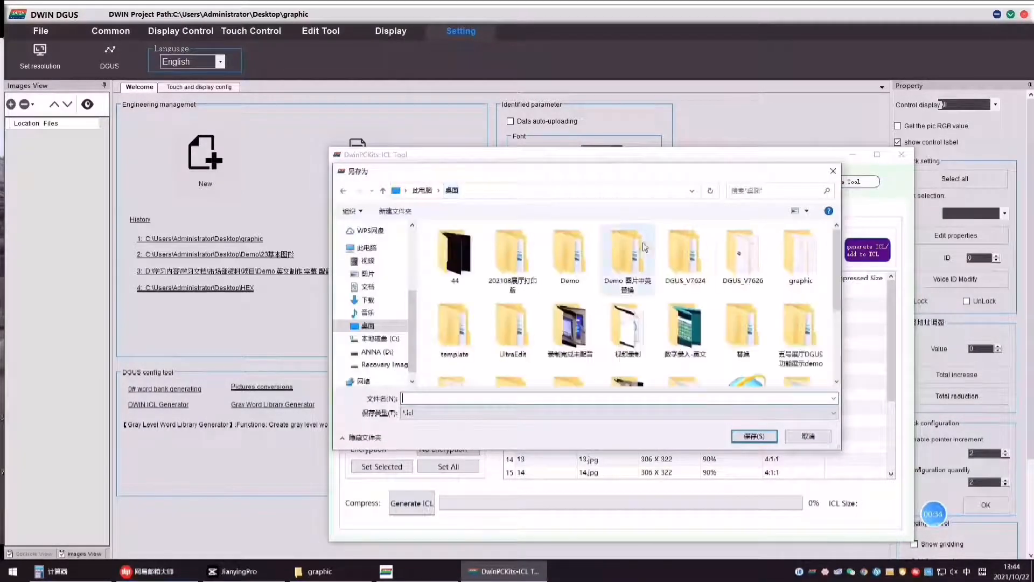
double_click(800, 257)
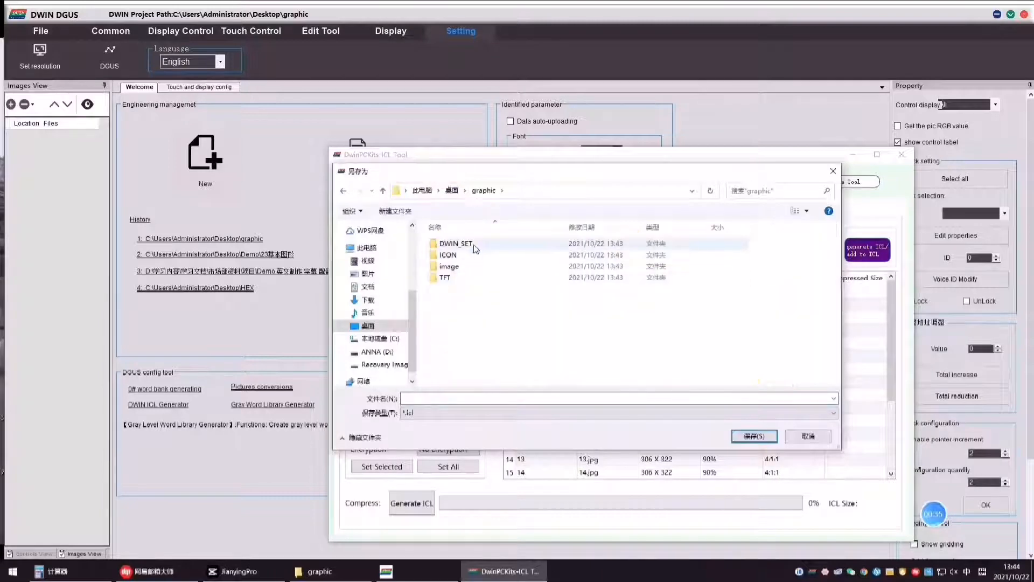
double_click(456, 243)
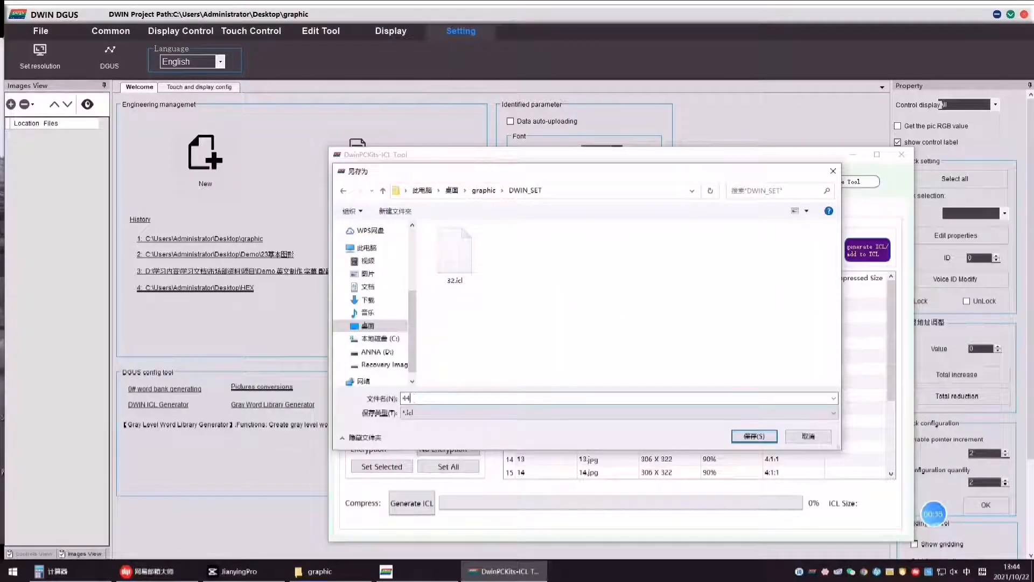
click(754, 436)
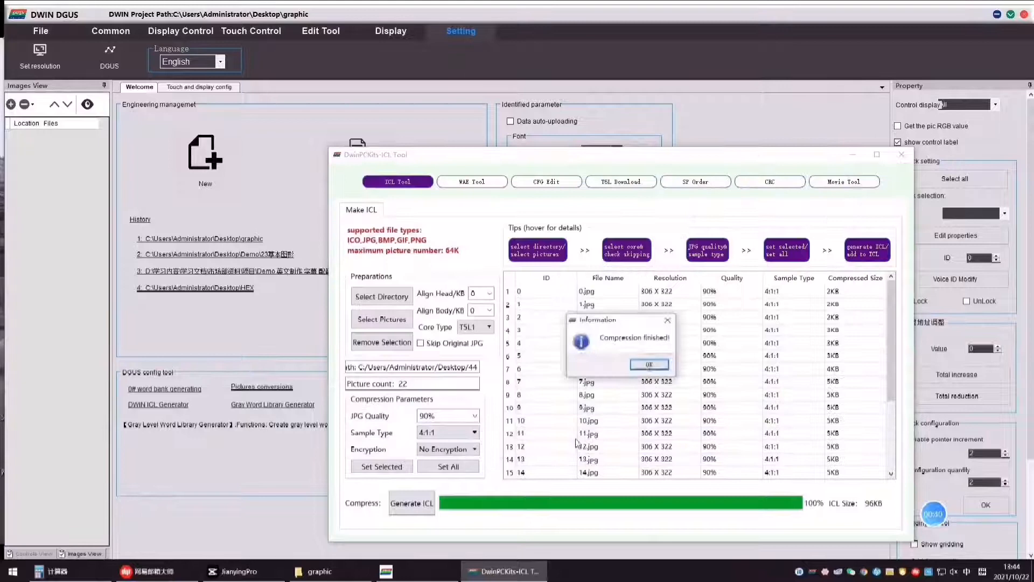
click(649, 364)
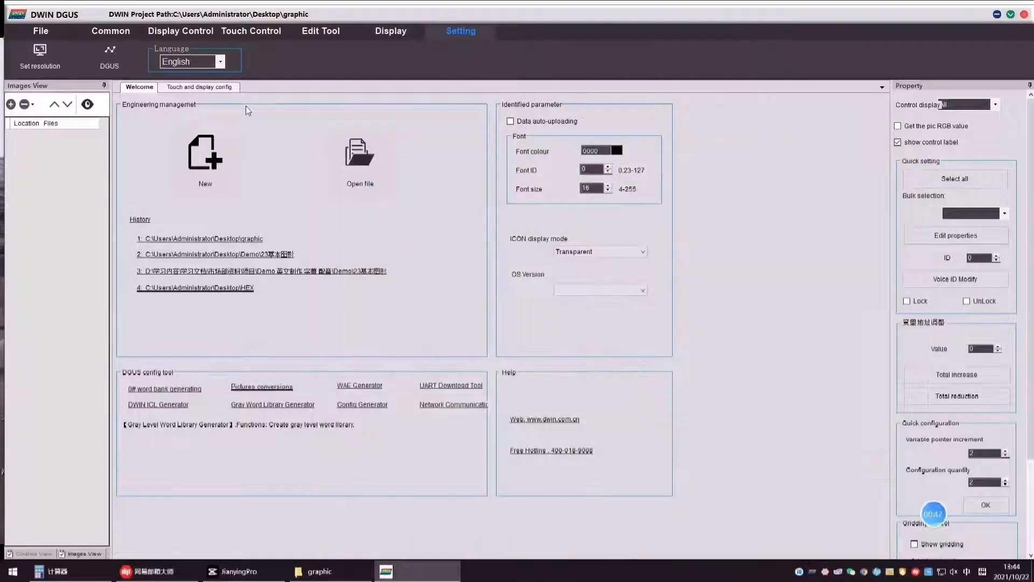
Step: Import the 00.bmp and 01.bmp background images into the project canvas
click(199, 86)
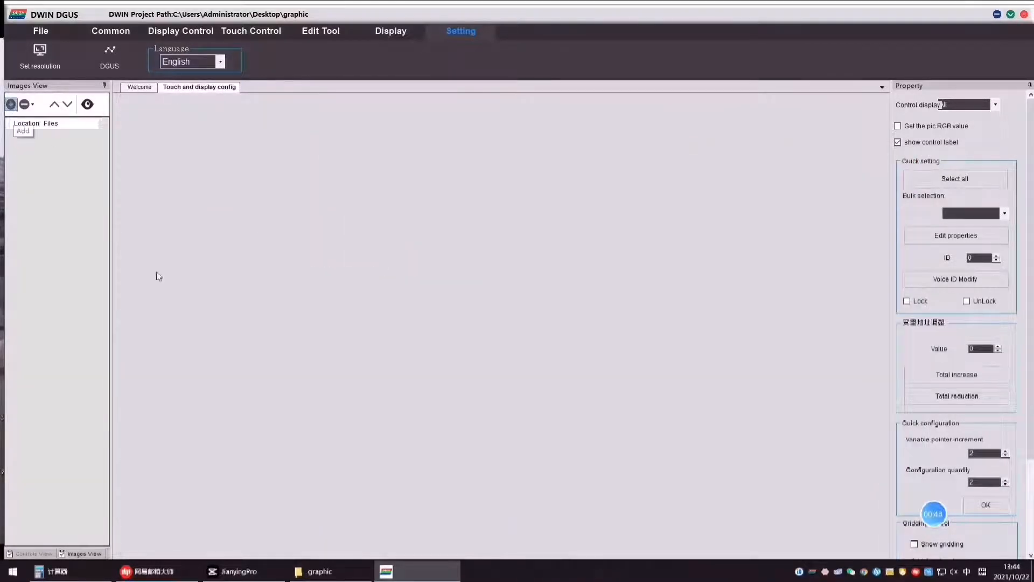
click(23, 131)
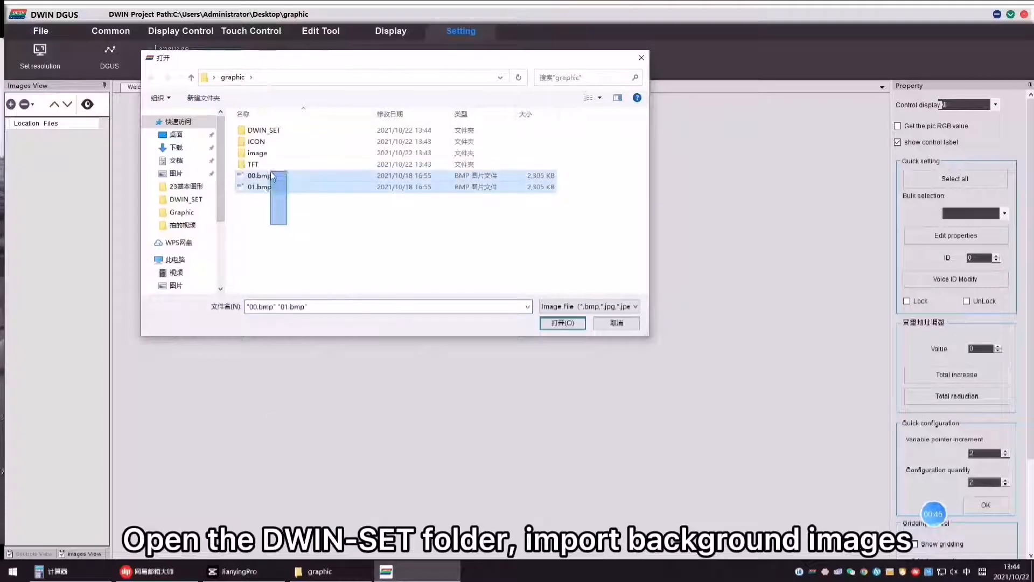
click(561, 323)
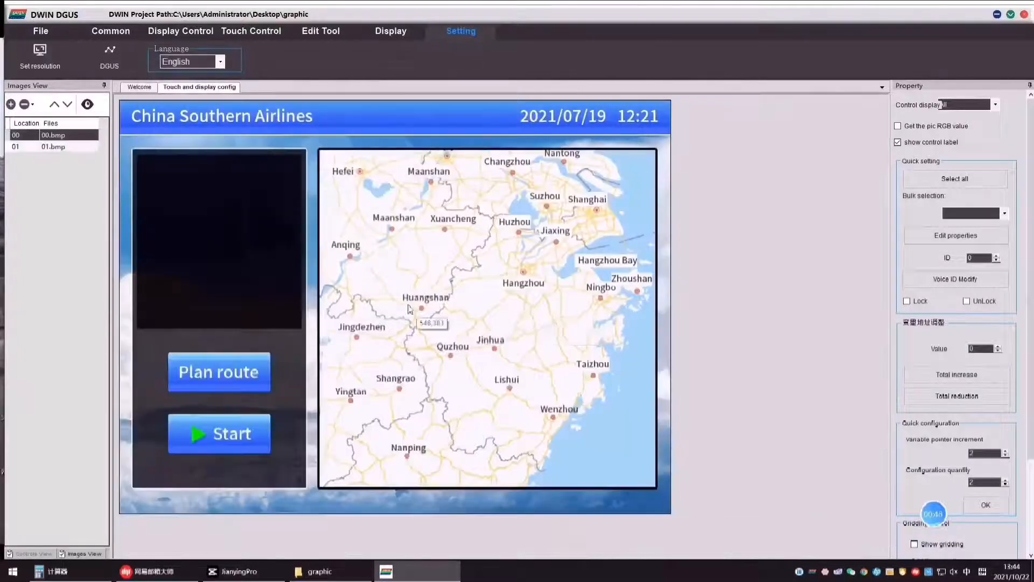
click(180, 30)
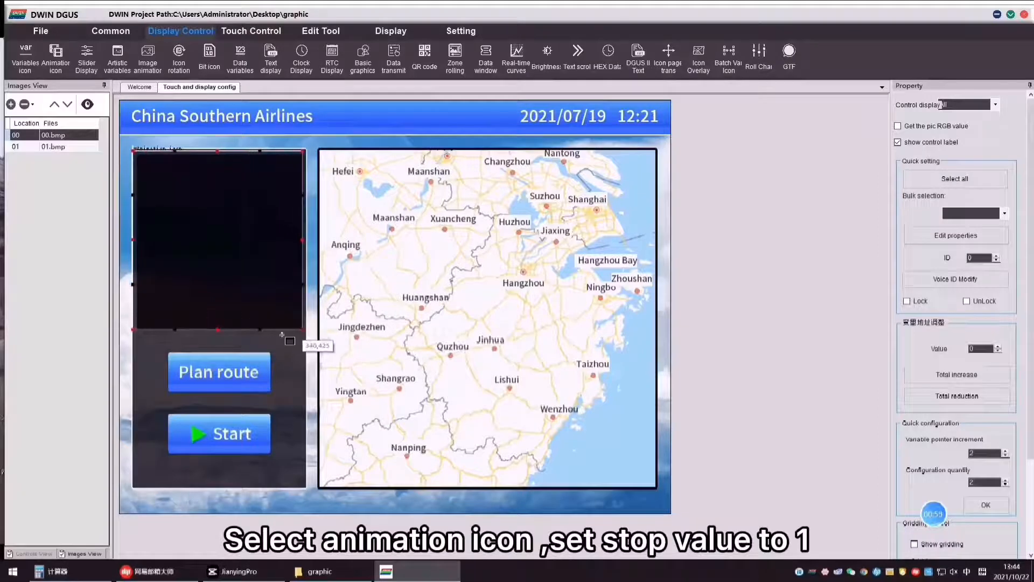
Step: Place an animation icon over the black panel using 44.icl frames 0 to 21
click(217, 241)
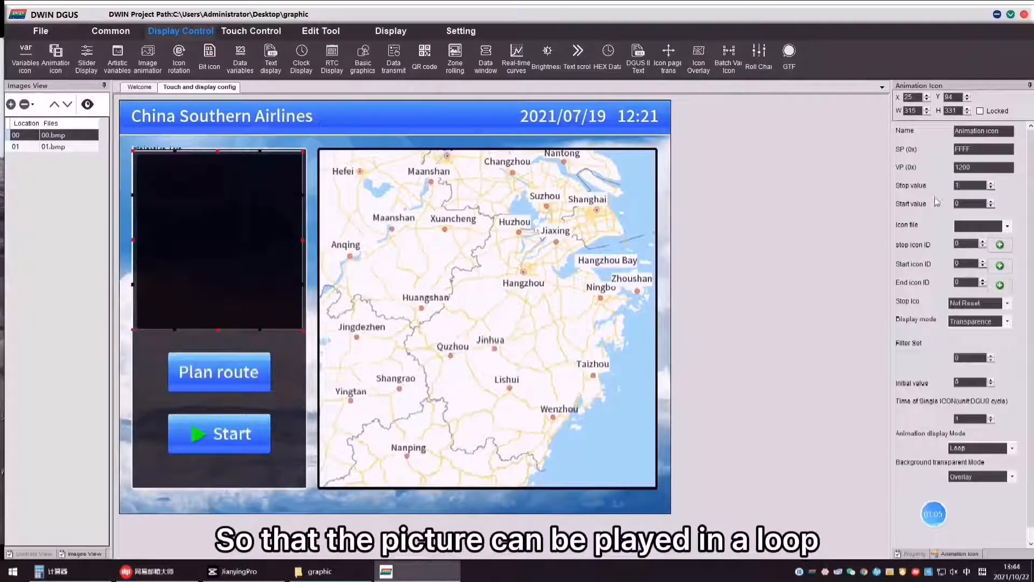
click(1006, 226)
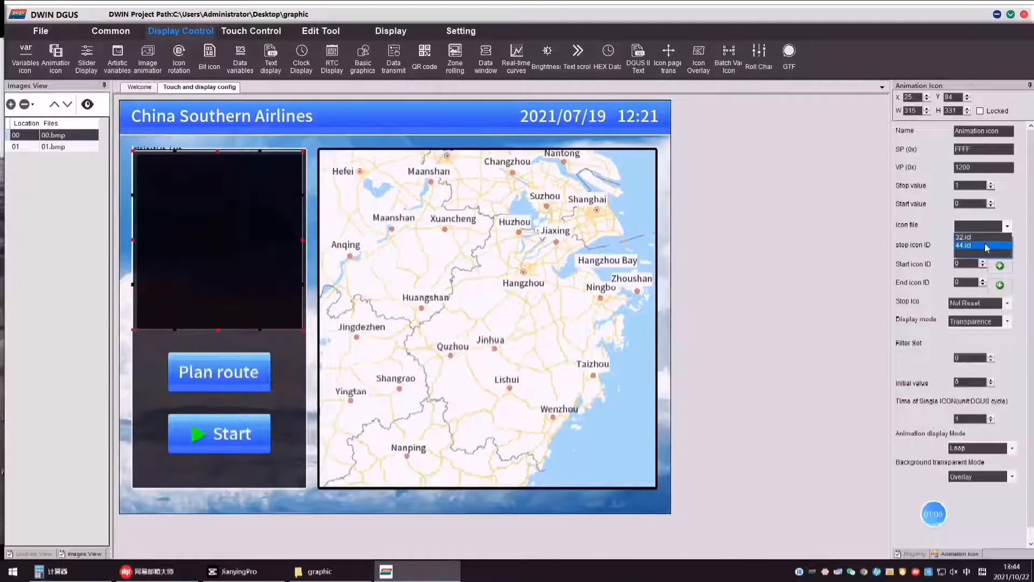
click(964, 246)
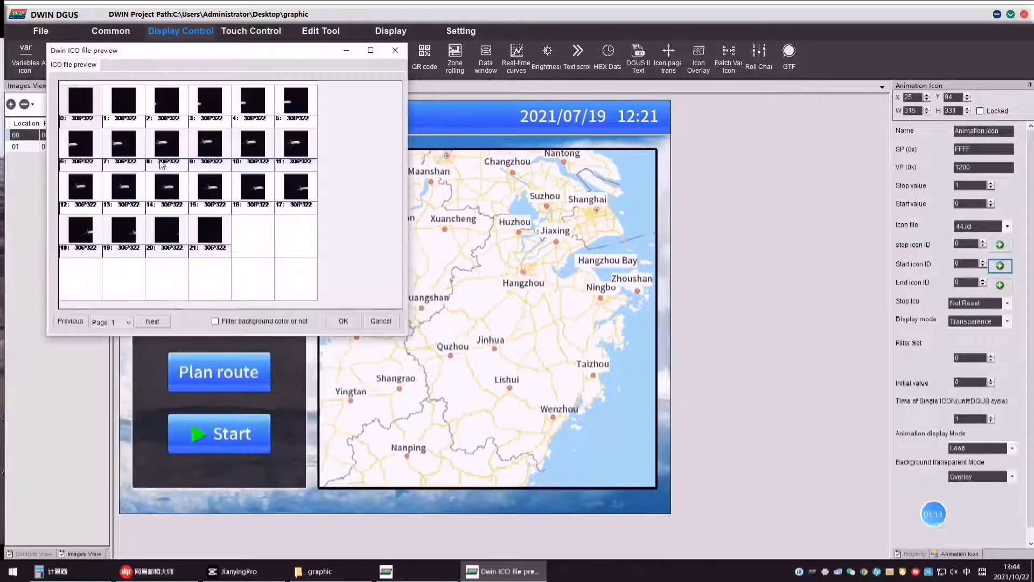
click(381, 321)
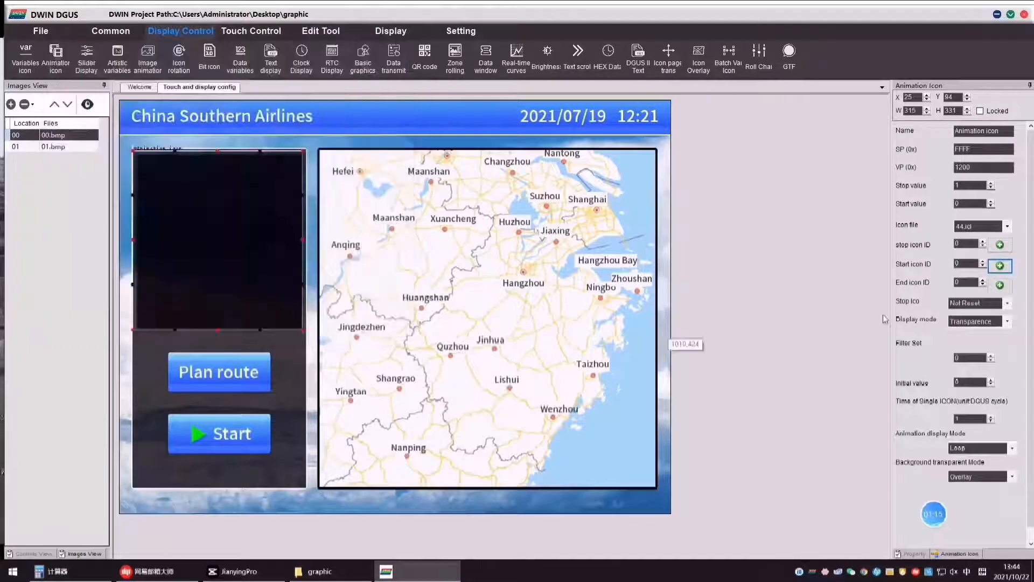
click(1000, 285)
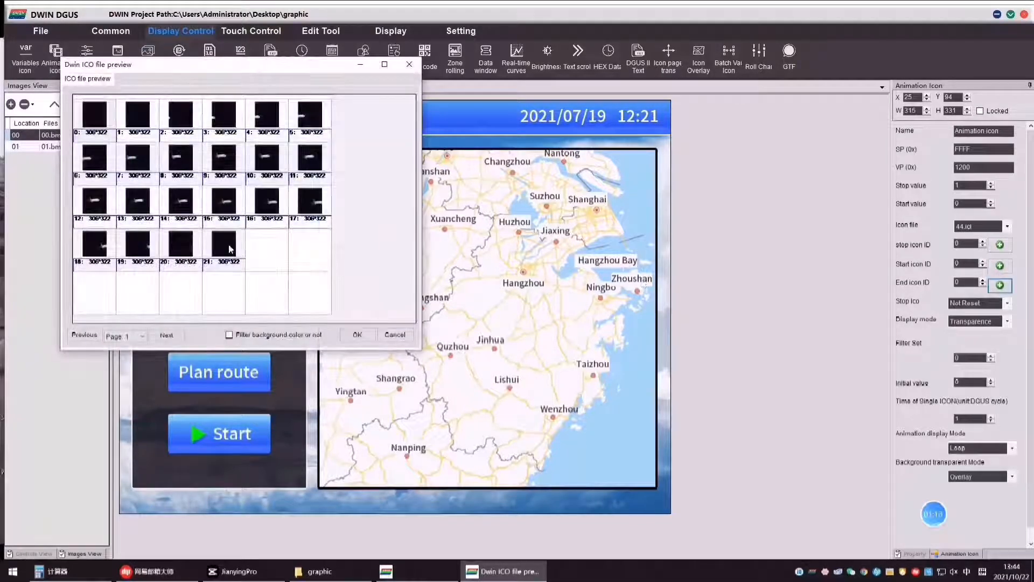
click(357, 334)
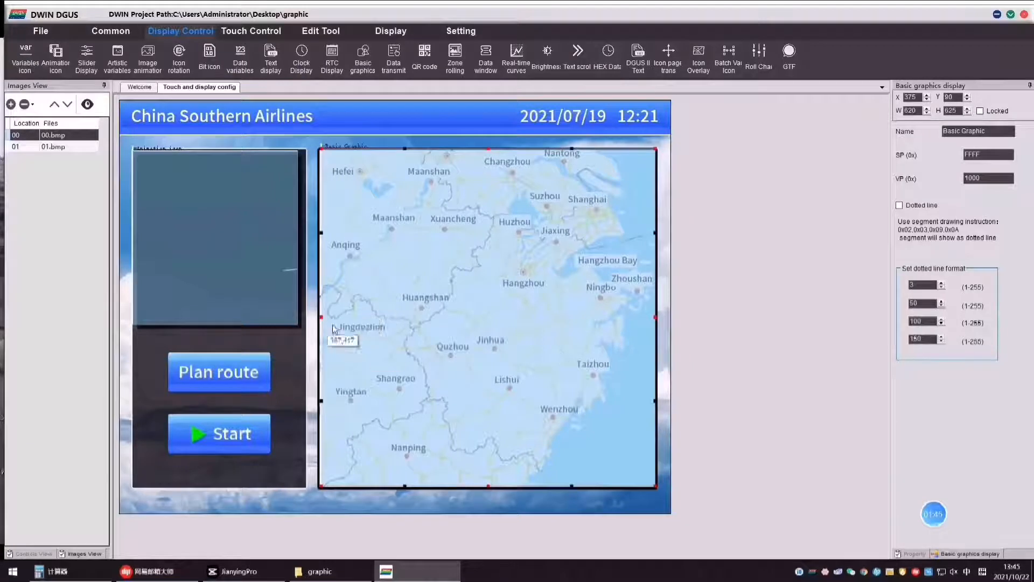
Step: Show the Touch Control options, with the VP 1000 basic graphic already over the map
click(250, 31)
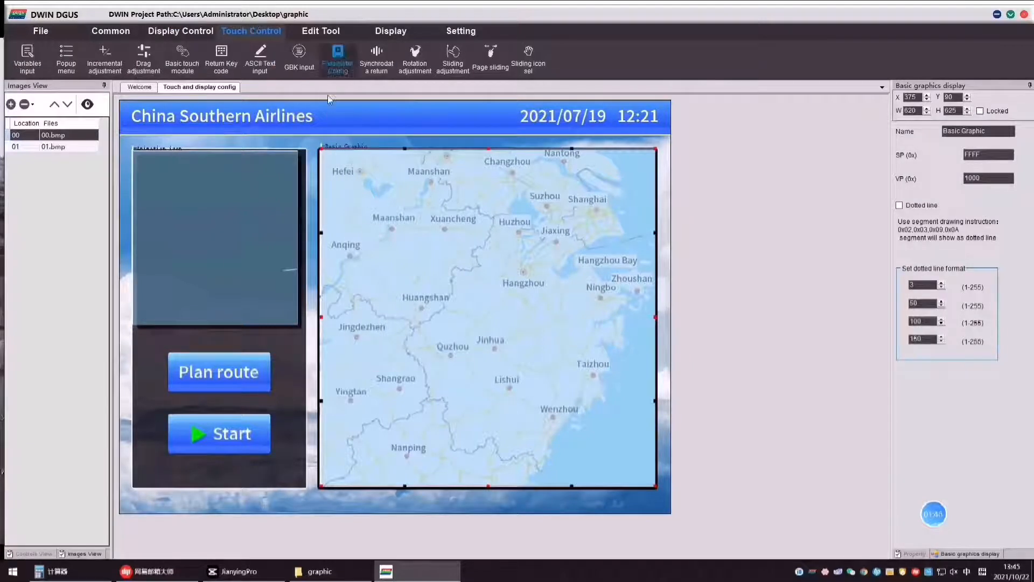
Step: Draw a synchrodata return control over Plan route with 01.bmp as pressed effect
click(218, 372)
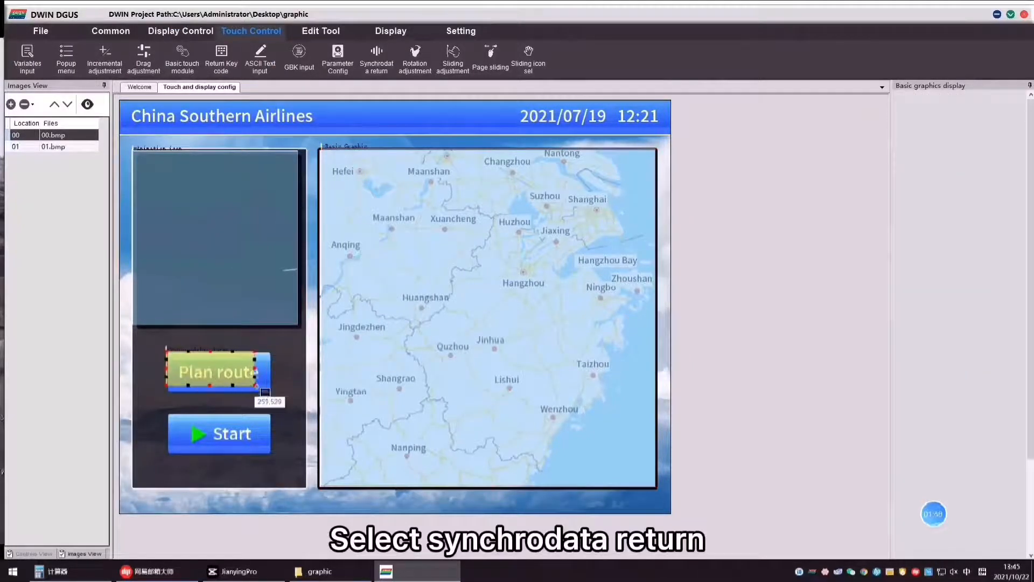
click(219, 372)
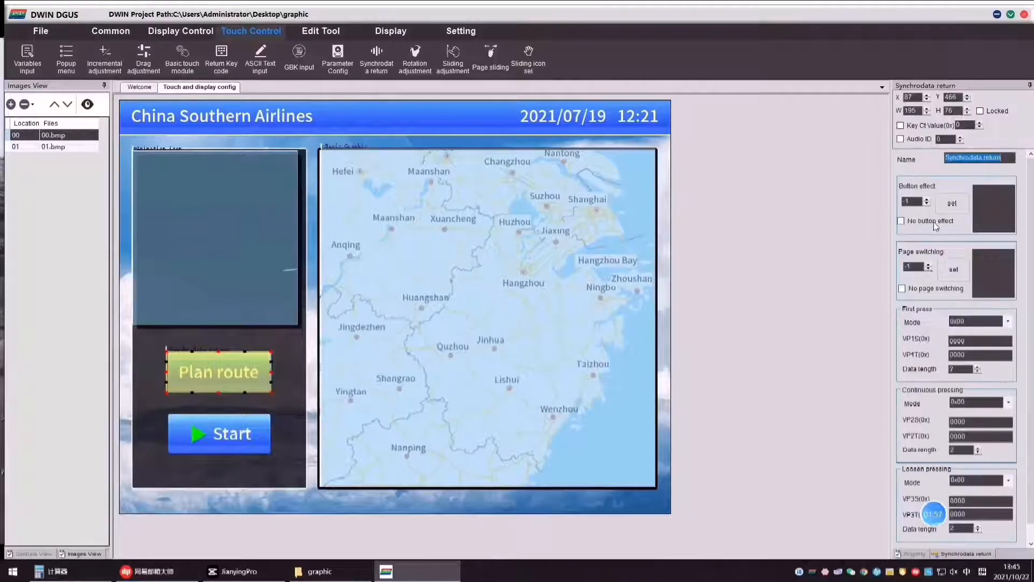
click(952, 203)
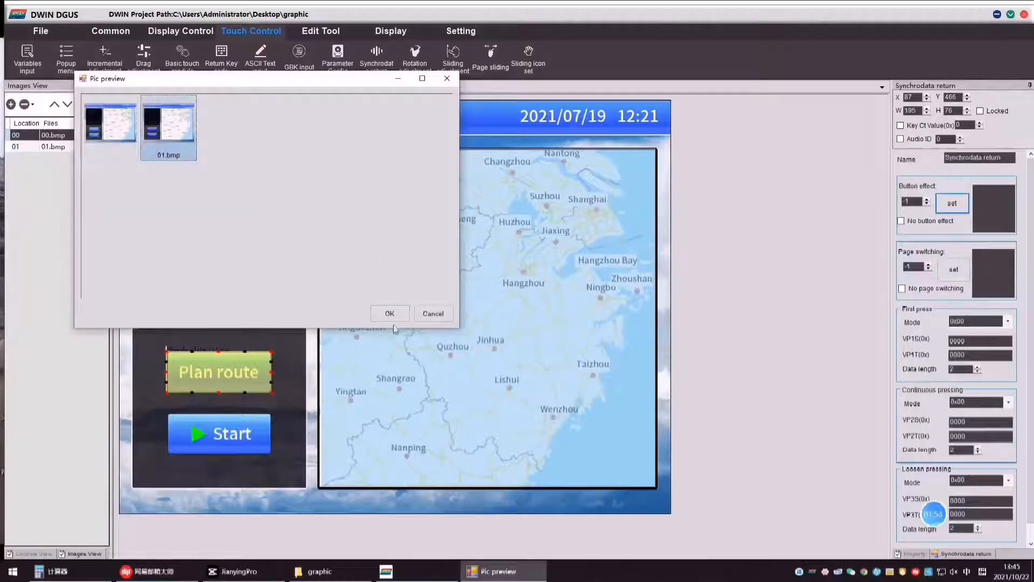
click(389, 313)
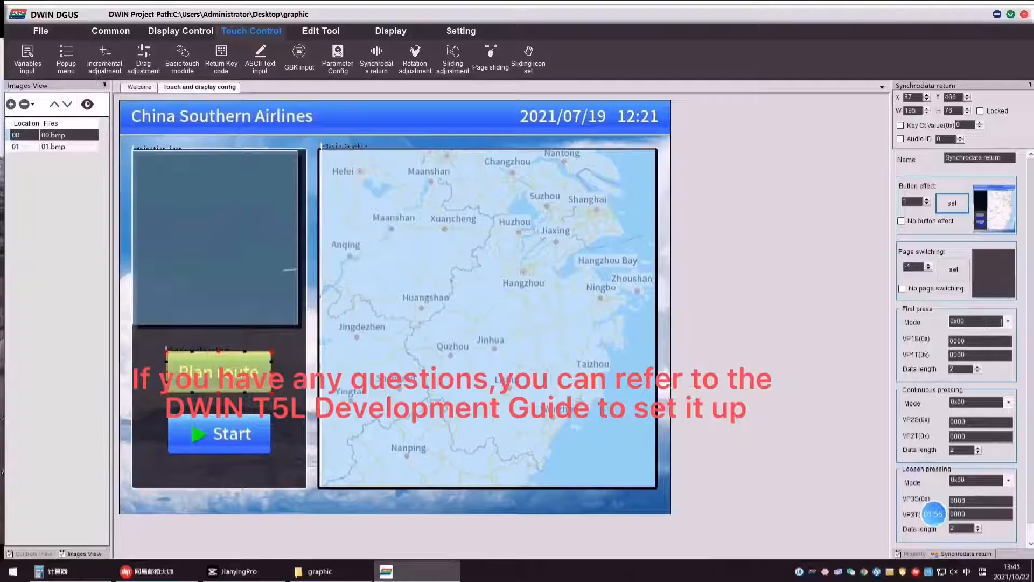
click(1007, 321)
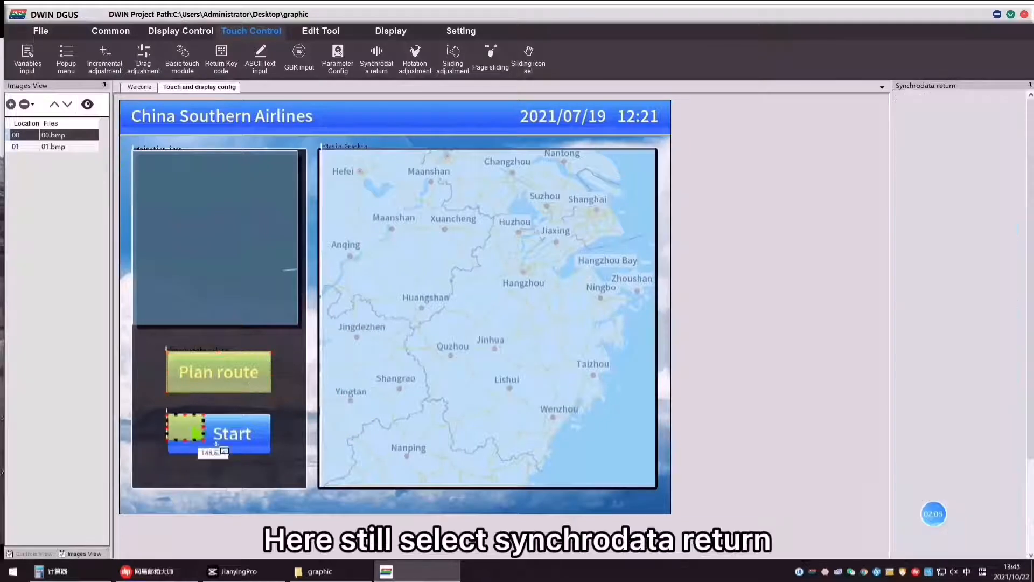
Step: Make Start a synchrodata return using 01.bmp, first-press mode 0x01, VP 2000→1000, length 16
click(219, 433)
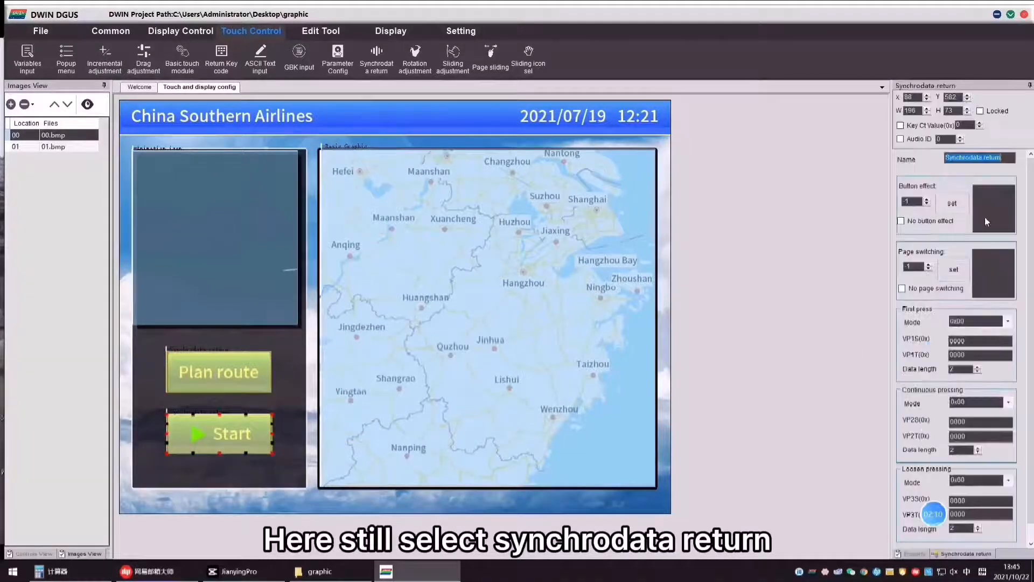
click(952, 203)
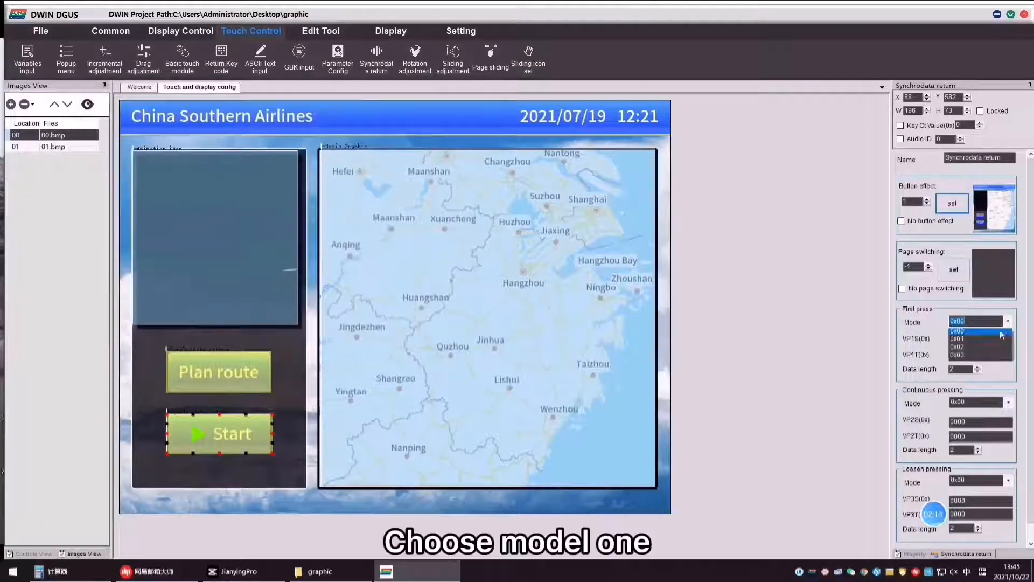
click(958, 338)
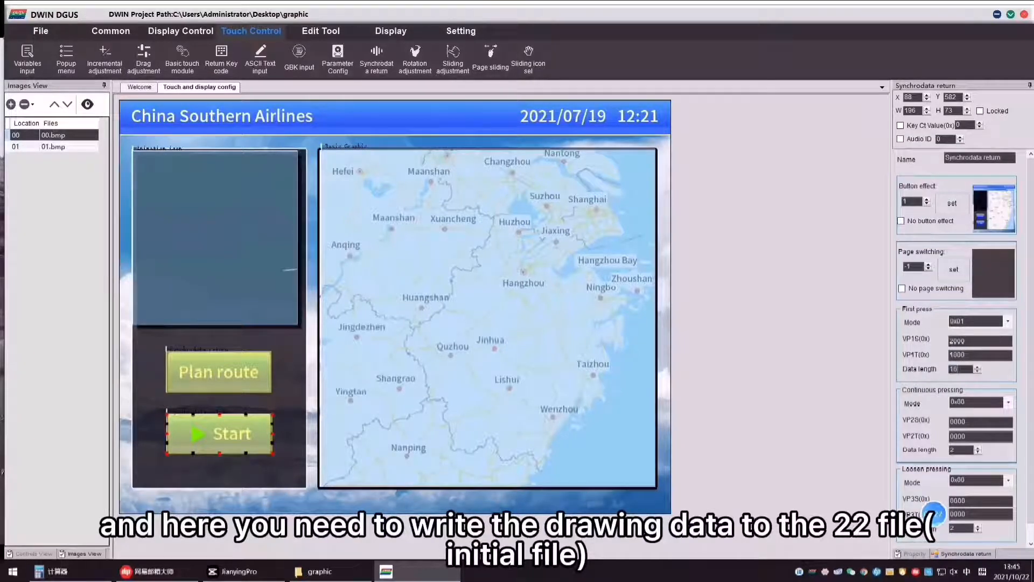
click(40, 30)
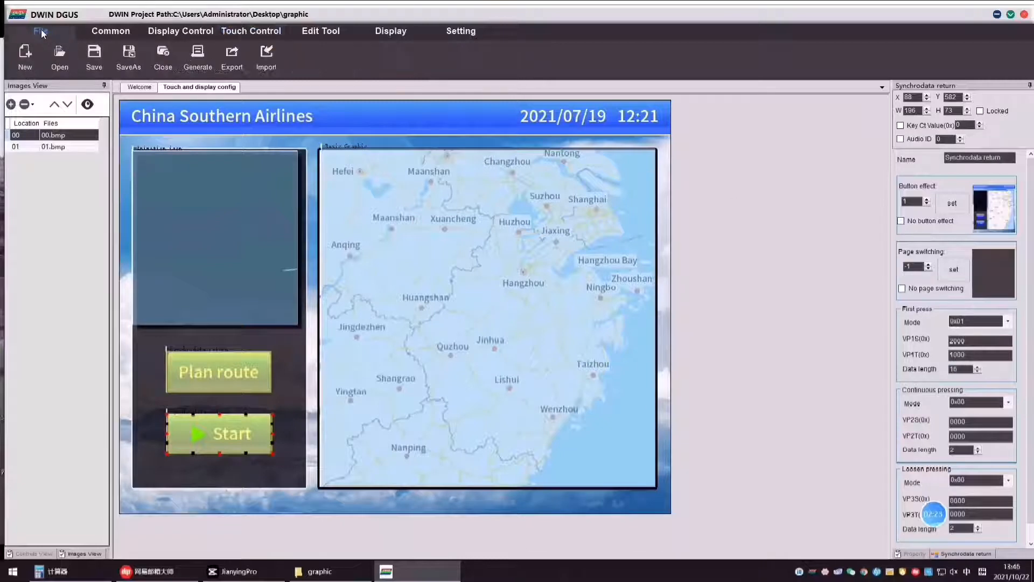
Step: Save the project and dismiss the 'Save done!' message
click(93, 56)
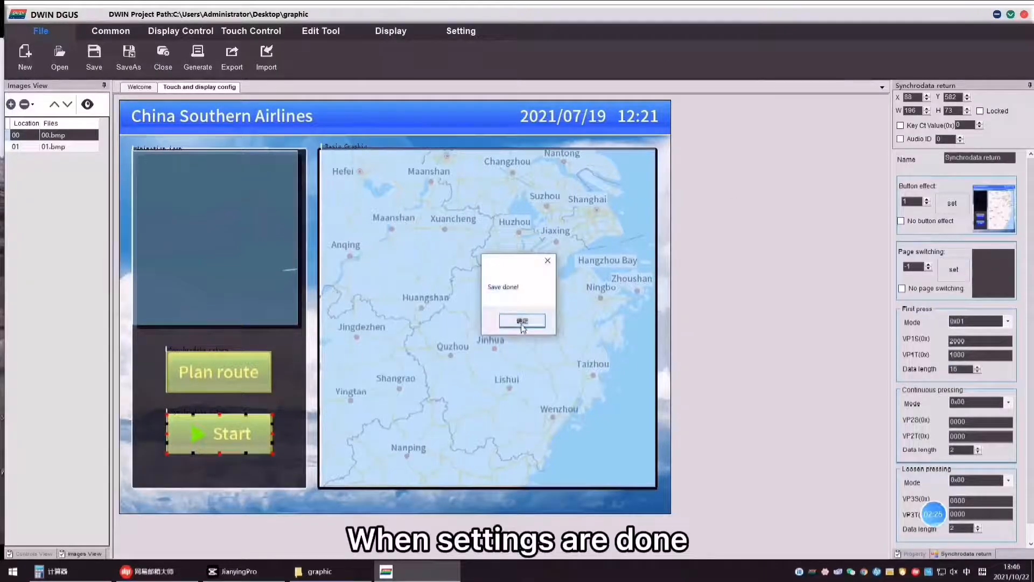
click(522, 320)
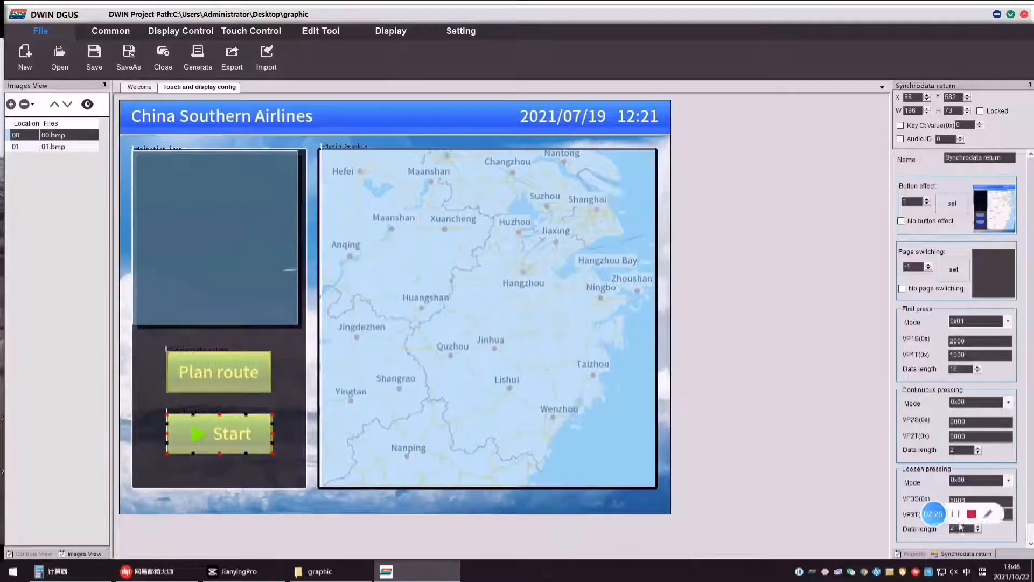